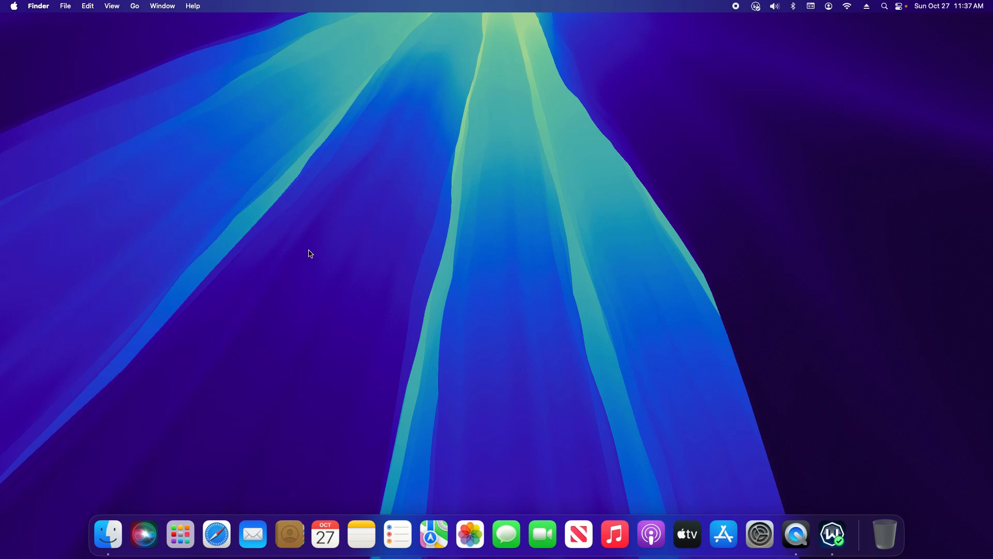
# Step: Open the Apple menu from the Finder menu bar
pyautogui.click(14, 5)
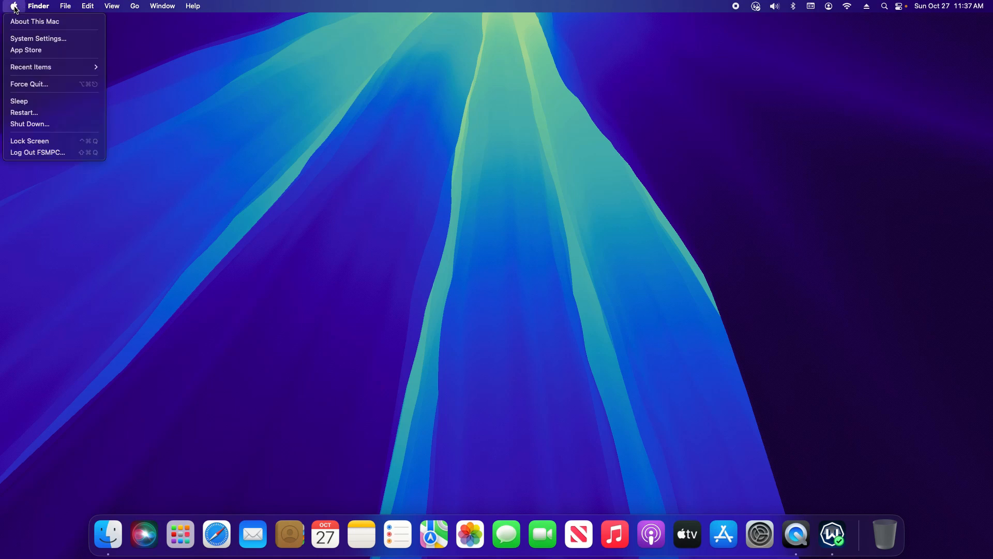
pyautogui.moveTo(26, 50)
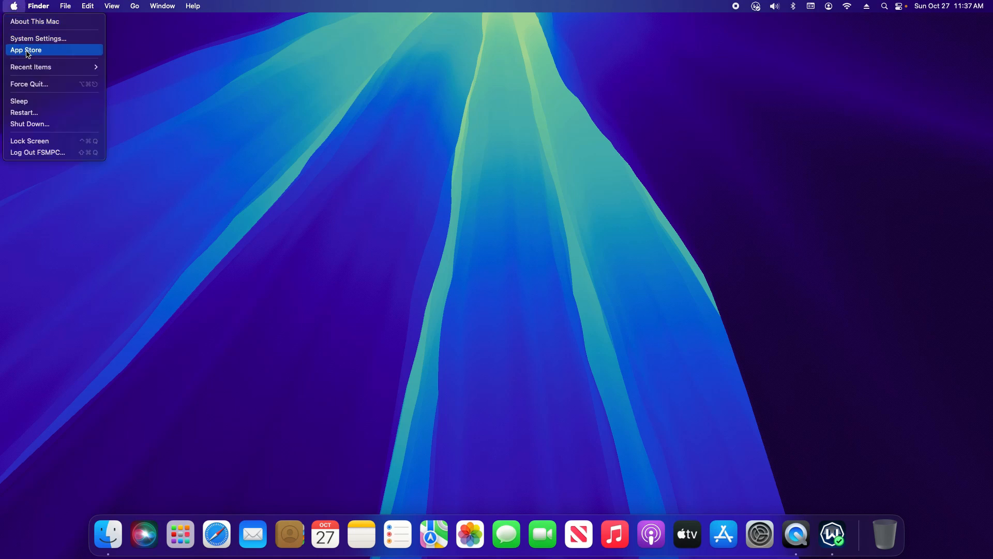
# Step: Launch the App Store and scroll through the Play section's game listings
pyautogui.click(26, 50)
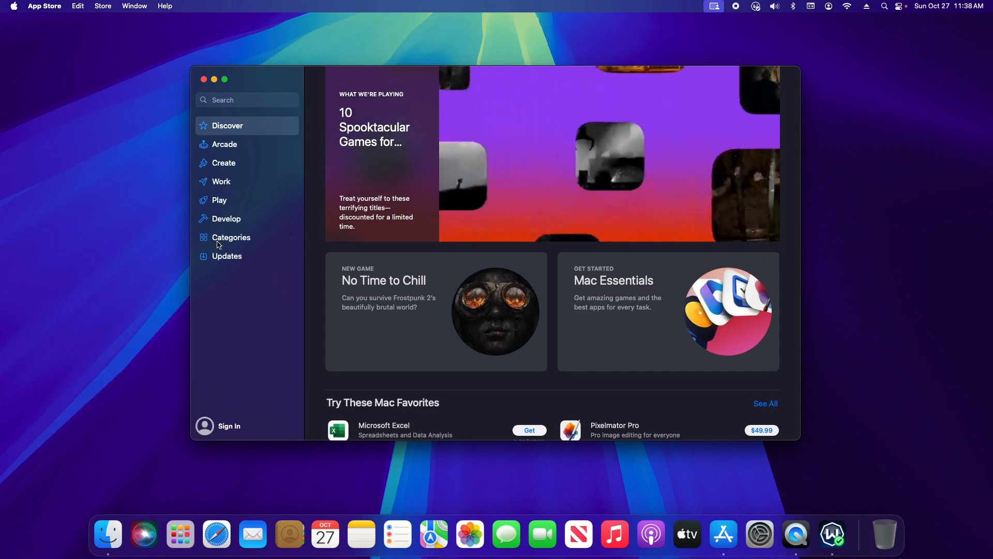
pyautogui.click(218, 200)
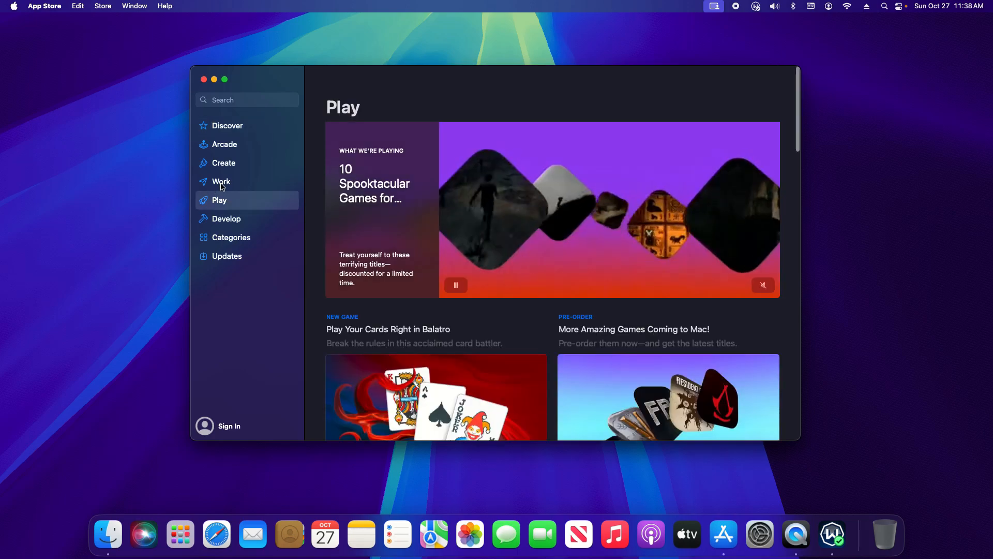
pyautogui.scroll(-3)
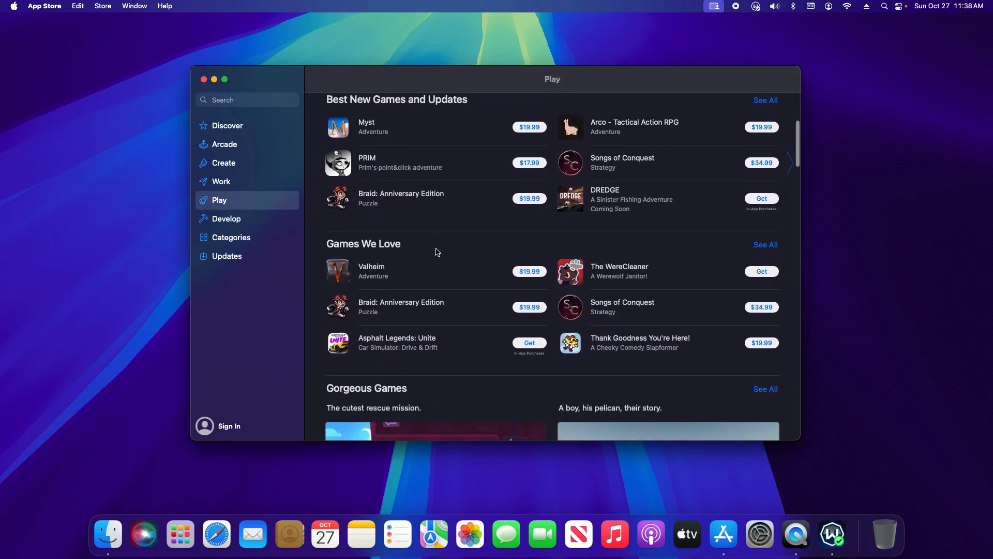
pyautogui.moveTo(358, 271)
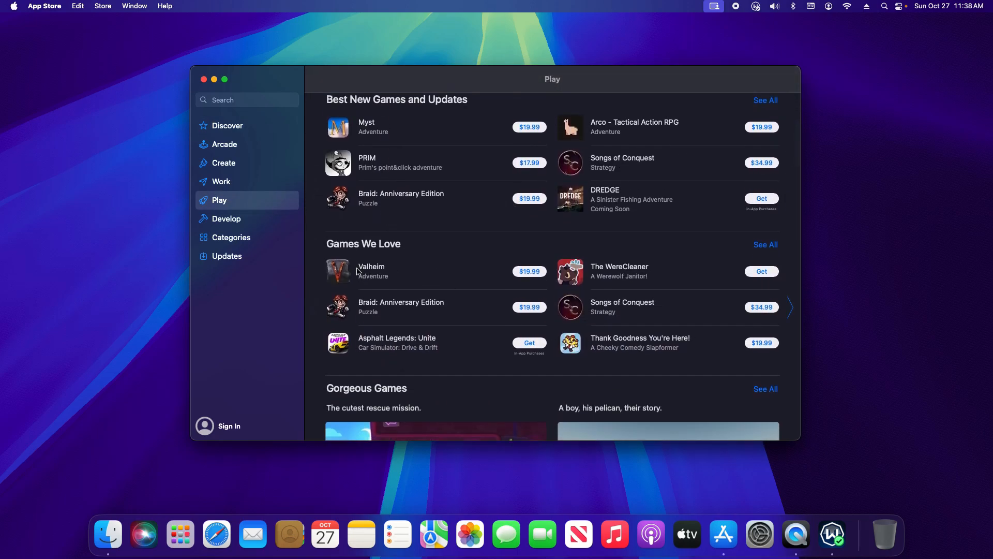
pyautogui.moveTo(726, 266)
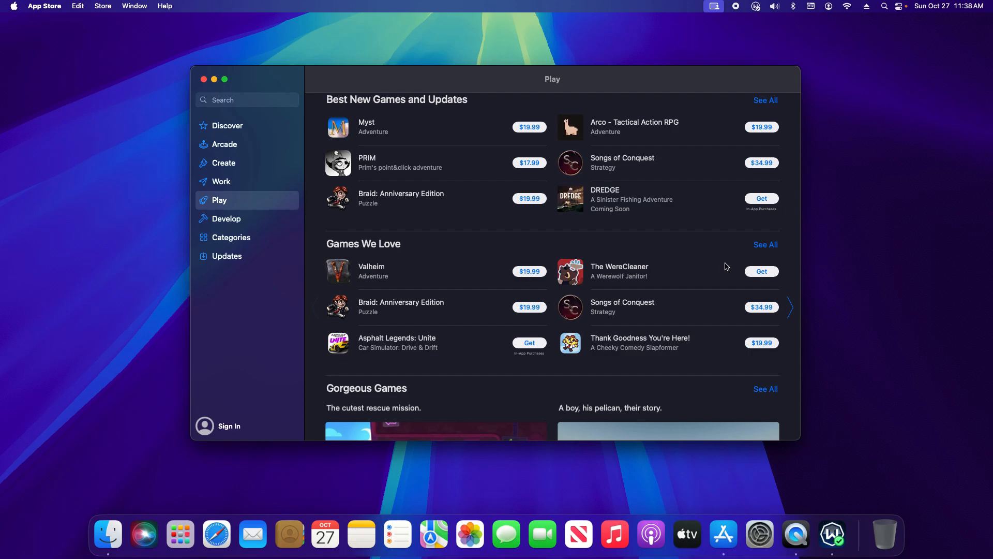
# Step: Search the App Store for 'web browser' and scroll through the results
pyautogui.write('web browser')
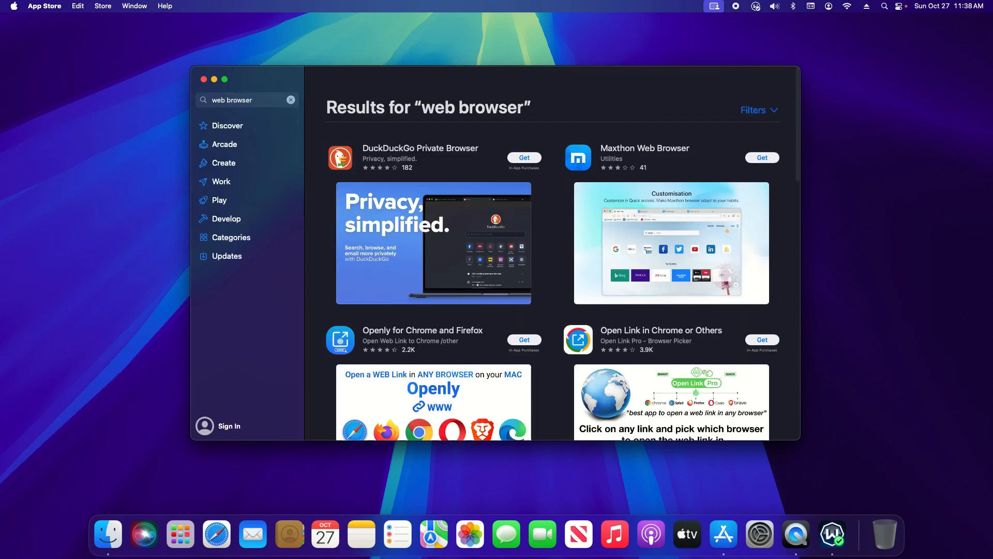
pyautogui.scroll(-3)
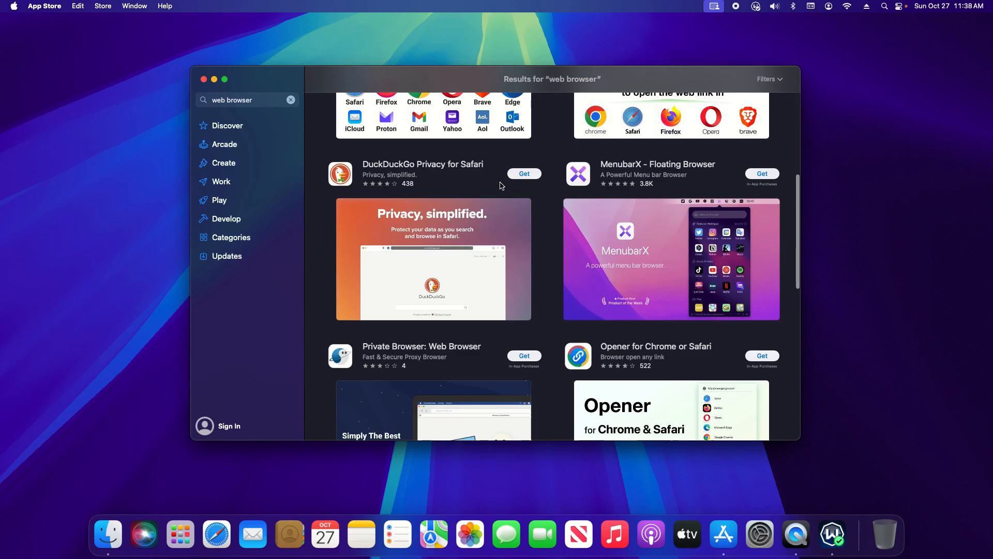
pyautogui.scroll(3)
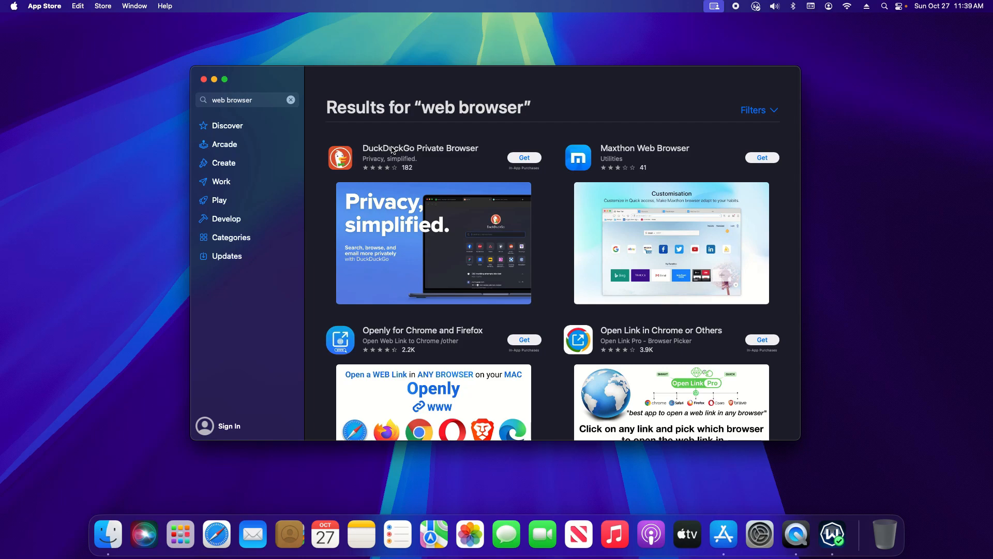
pyautogui.moveTo(216, 534)
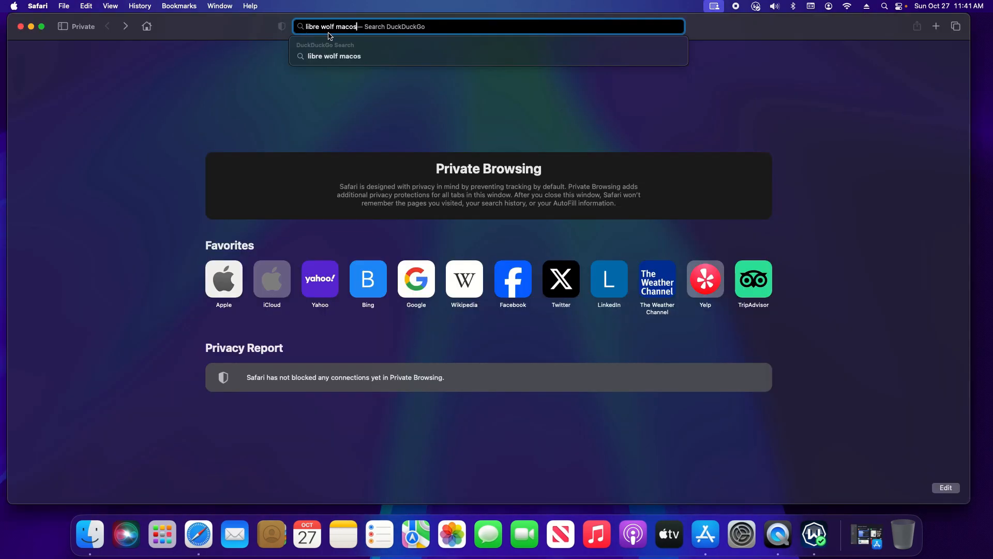
pyautogui.moveTo(329, 37)
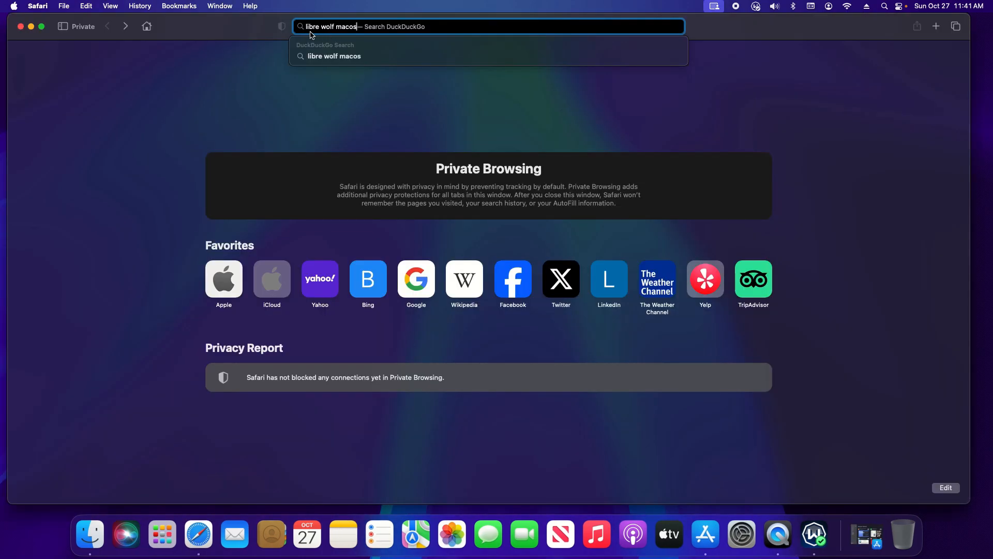
pyautogui.moveTo(359, 37)
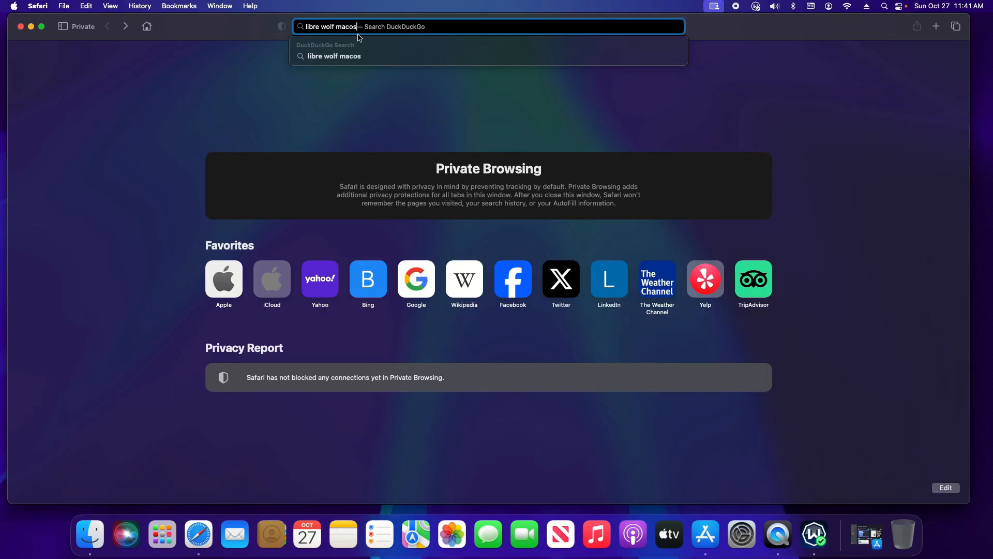
# Step: Search for 'libre wolf macos' from a private Safari window
pyautogui.press('Return')
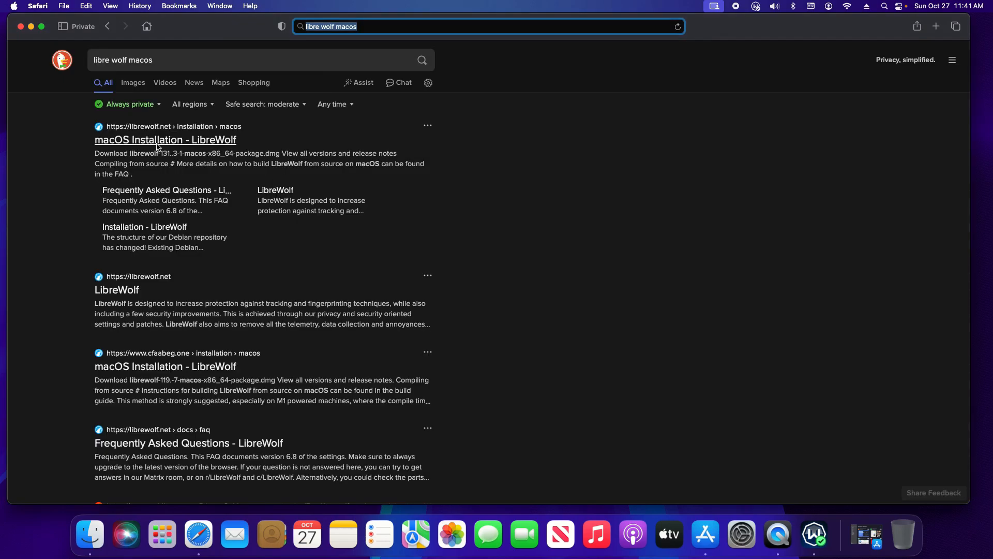
# Step: Open LibreWolf's macOS installation page and download librewolf-131.0.3-1-macos-x86_64-package.dmg
pyautogui.click(165, 139)
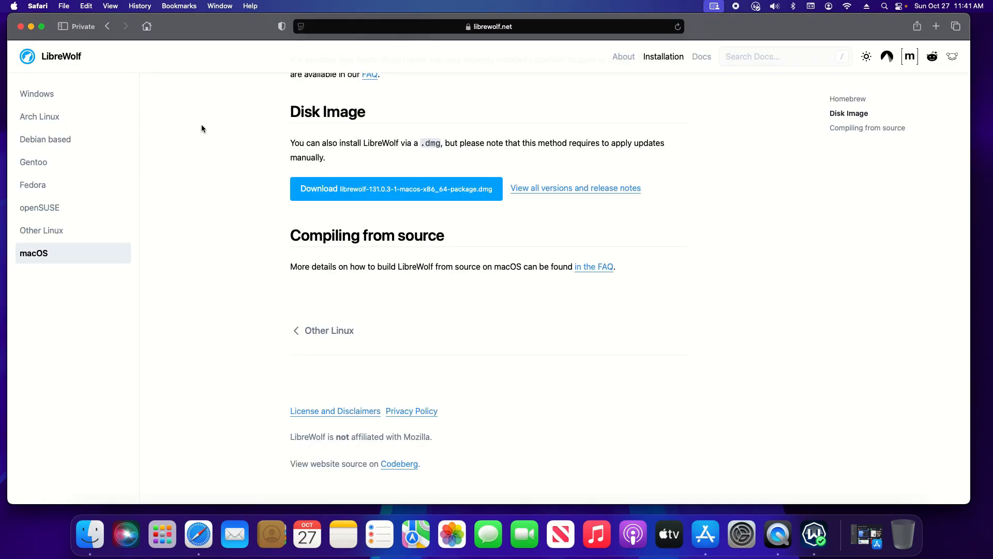
pyautogui.moveTo(428, 152)
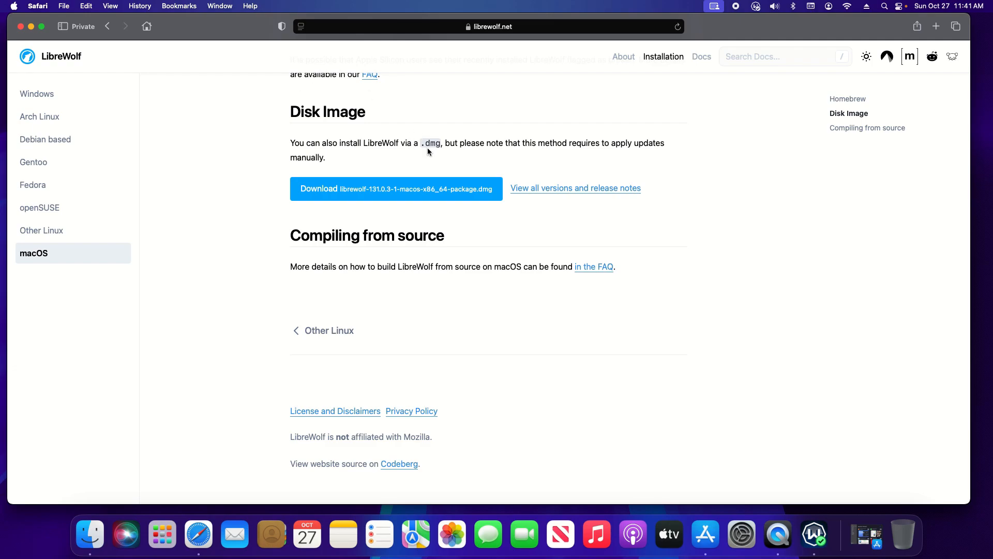
pyautogui.moveTo(399, 153)
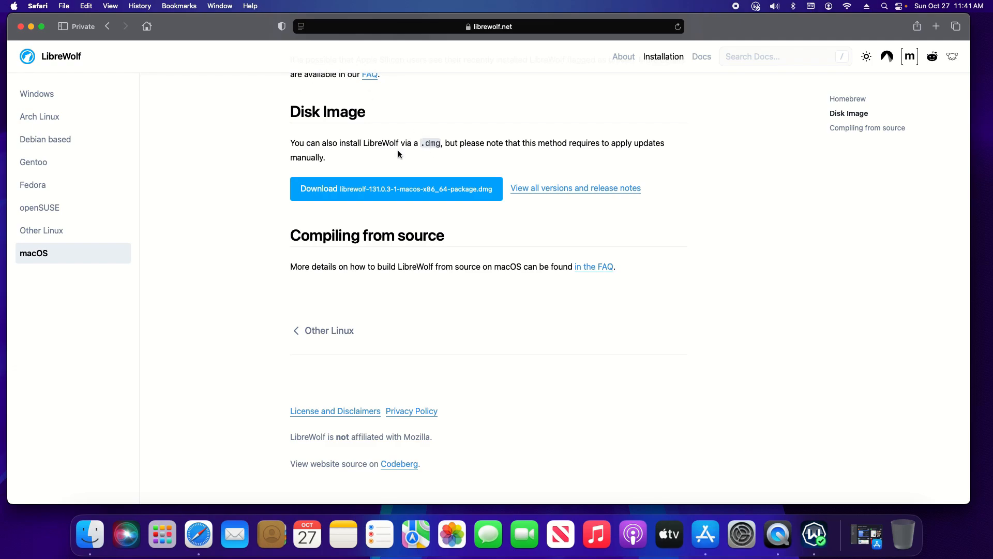
pyautogui.moveTo(433, 155)
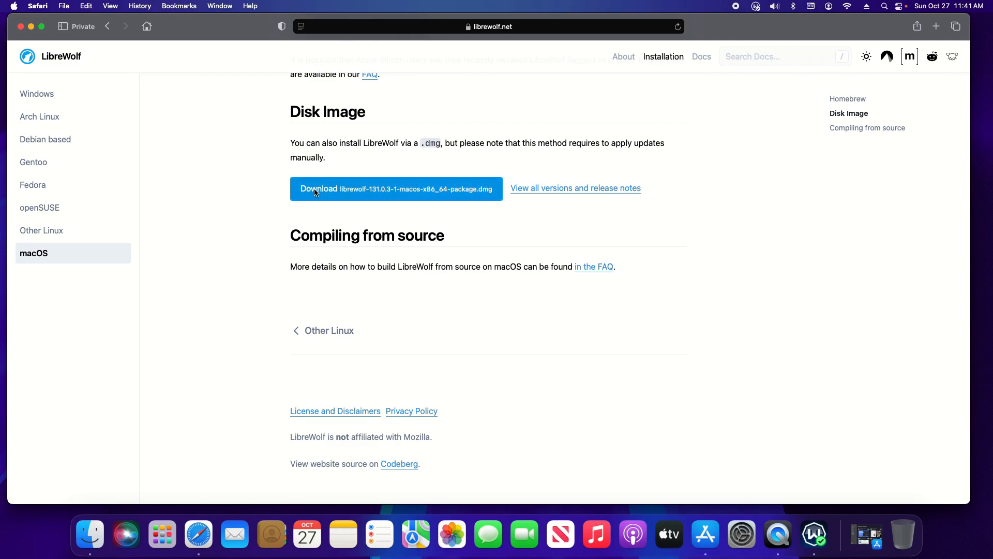
pyautogui.click(319, 188)
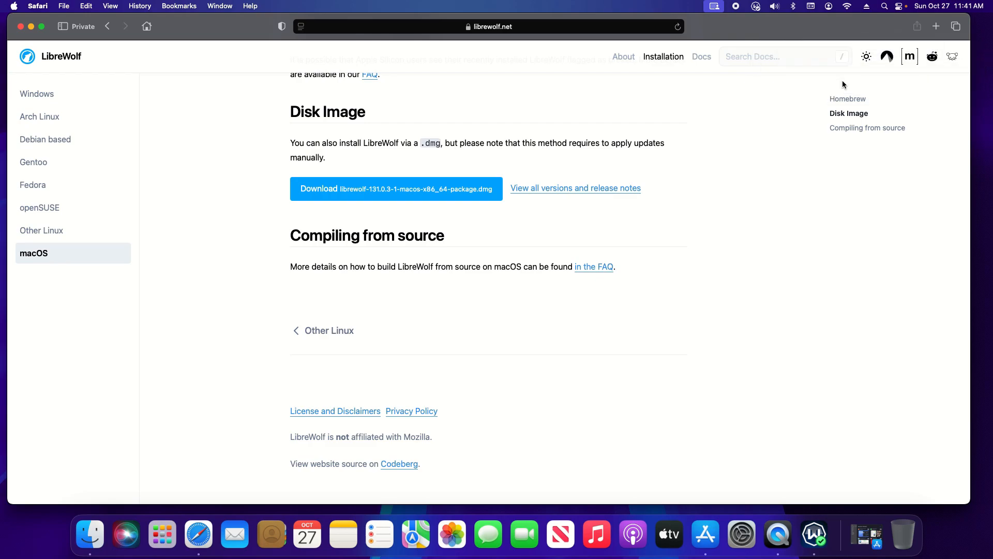
pyautogui.moveTo(90, 534)
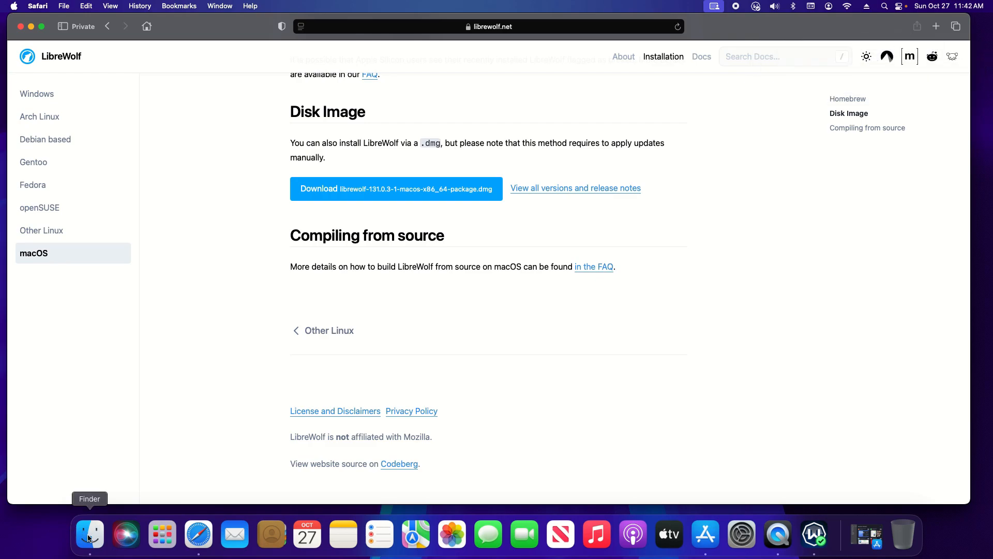
# Step: Open the LibreWolf .dmg from Downloads and try launching LibreWolf from Applications
pyautogui.click(90, 534)
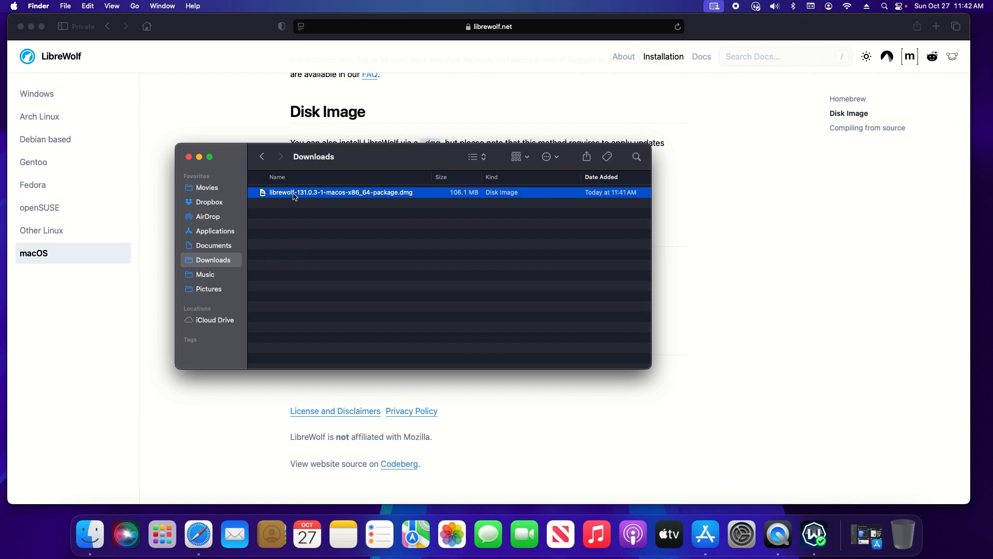
pyautogui.moveTo(316, 196)
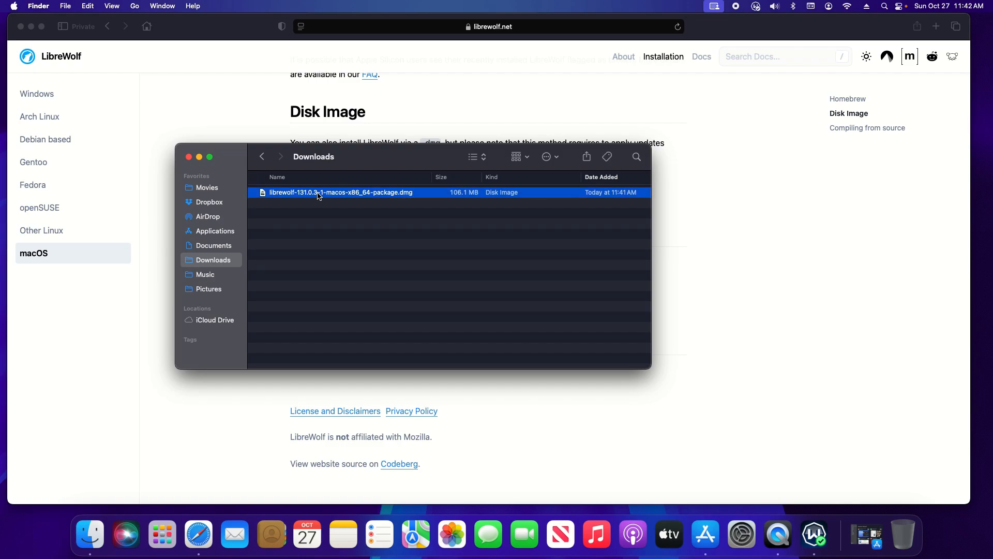
pyautogui.doubleClick(340, 192)
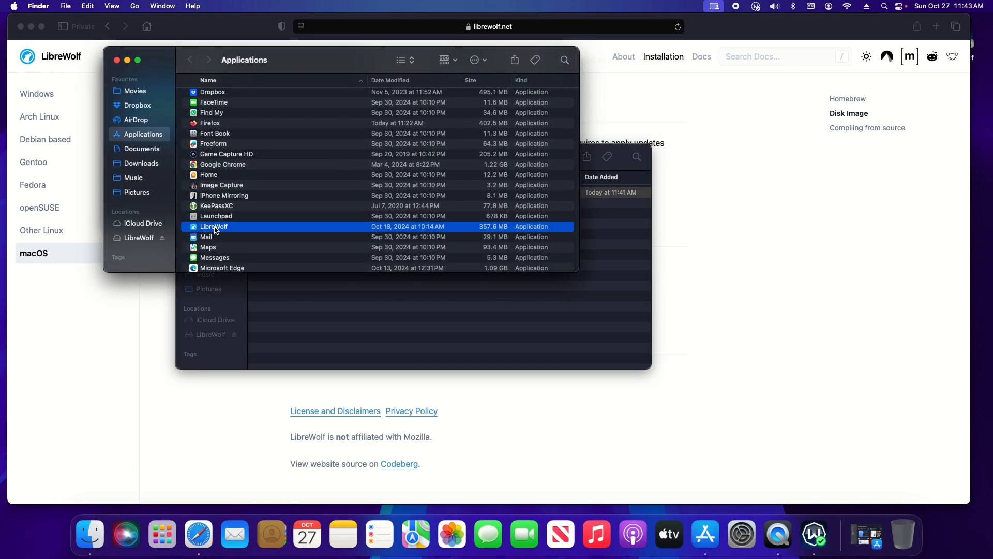
pyautogui.doubleClick(214, 226)
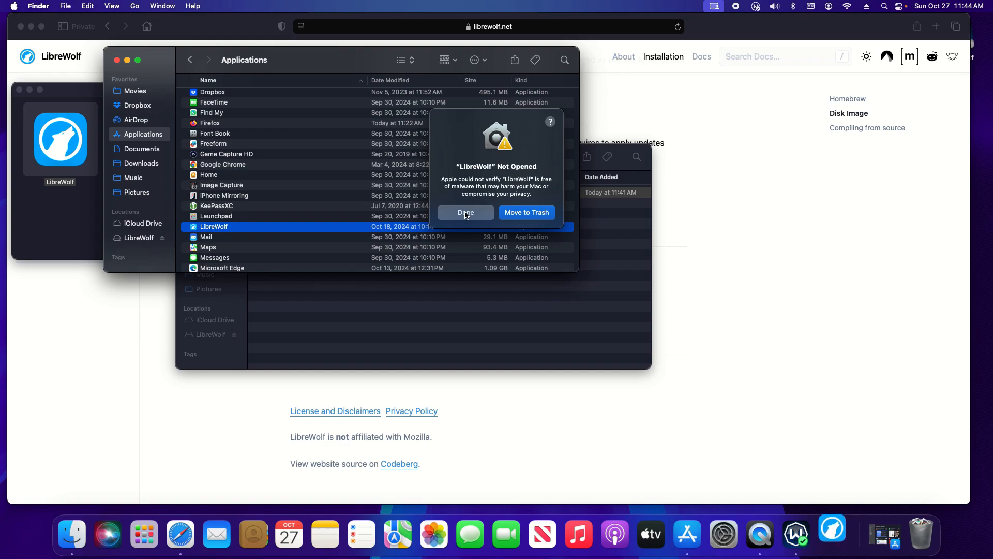
# Step: Dismiss the LibreWolf warning and scroll System Settings' Privacy & Security down to Security
pyautogui.click(466, 212)
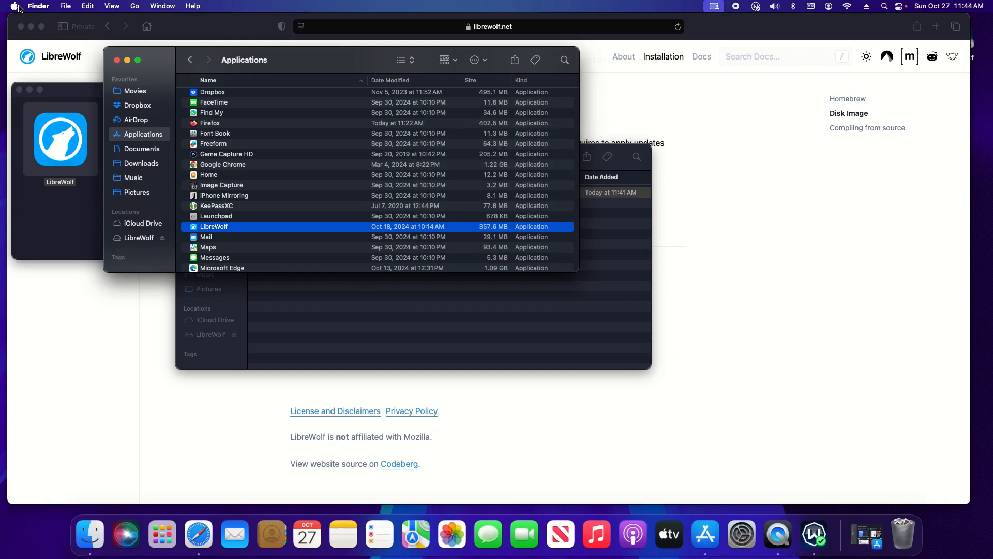
pyautogui.click(12, 6)
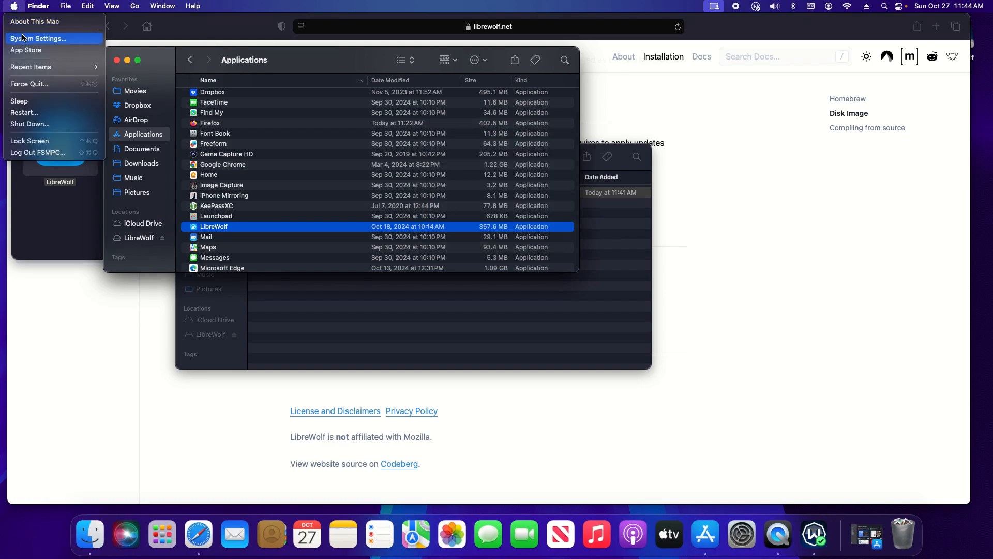
pyautogui.click(39, 38)
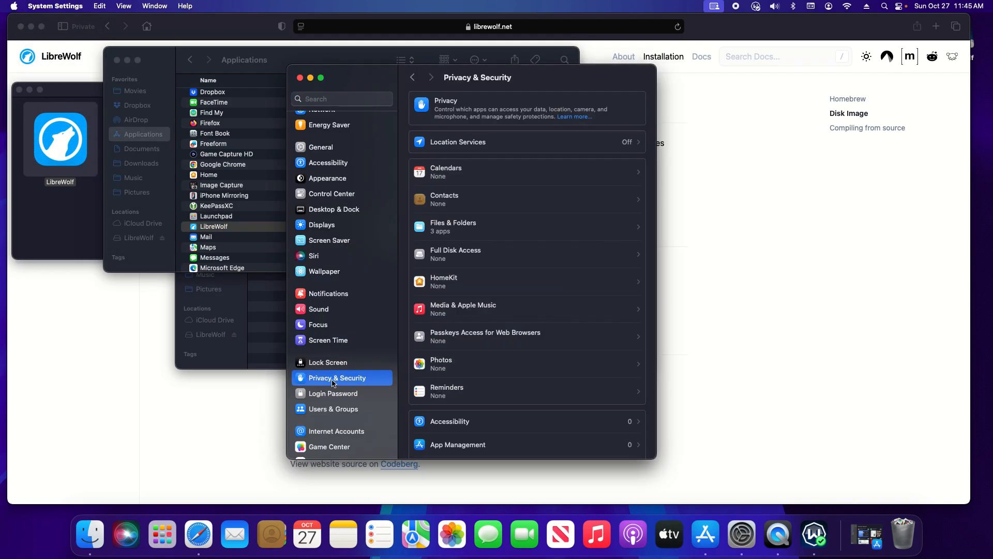
pyautogui.moveTo(511, 310)
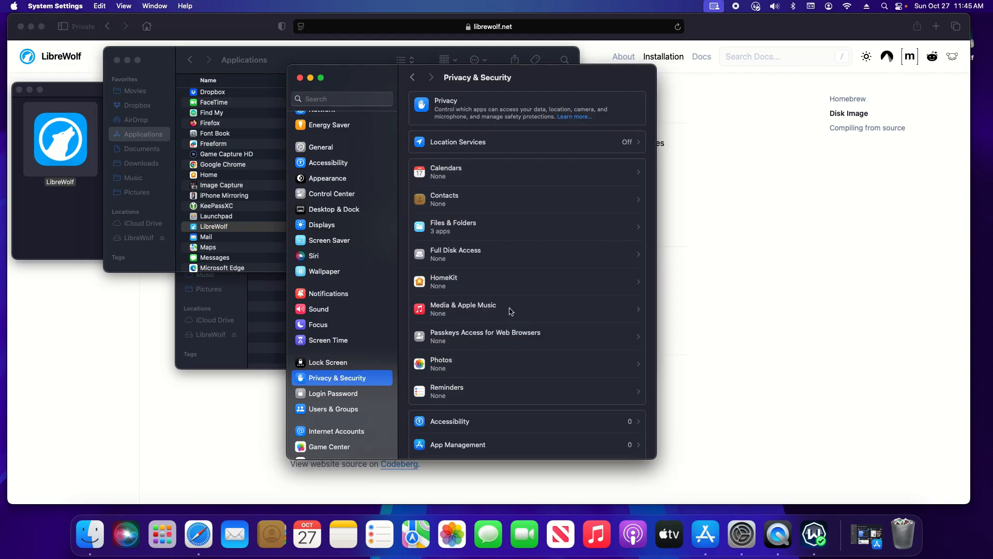
pyautogui.scroll(-3)
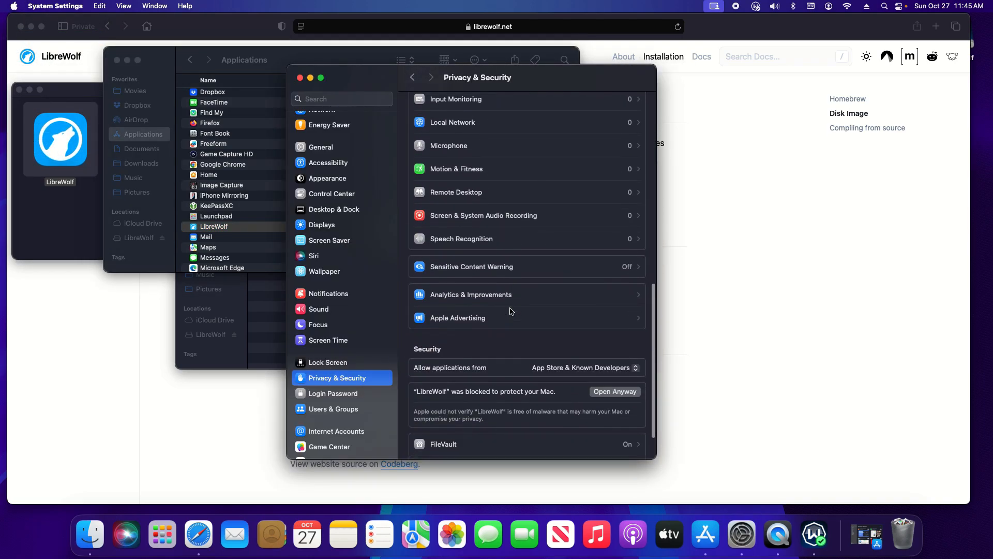
pyautogui.moveTo(424, 361)
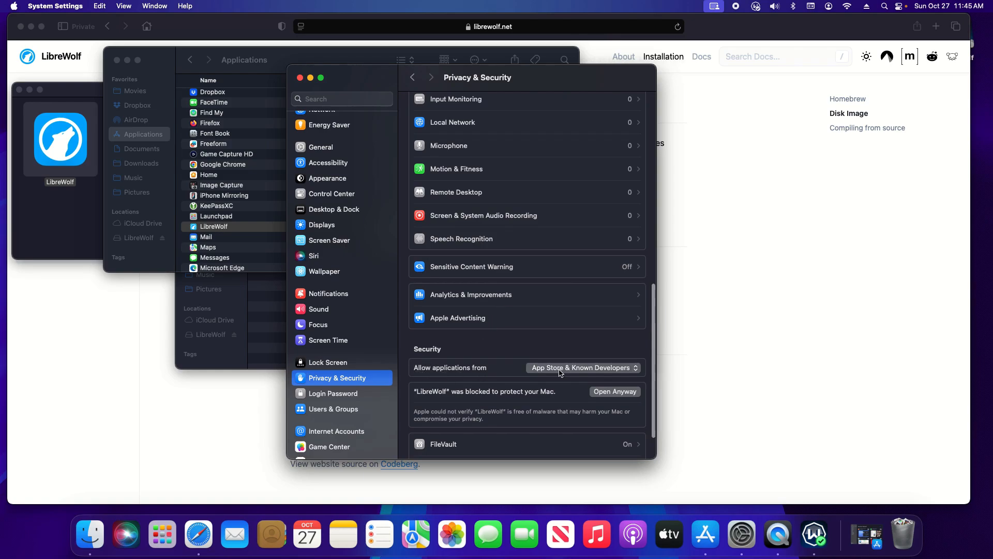
# Step: Set 'Allow applications from' to Anywhere and confirm opening LibreWolf
pyautogui.click(581, 368)
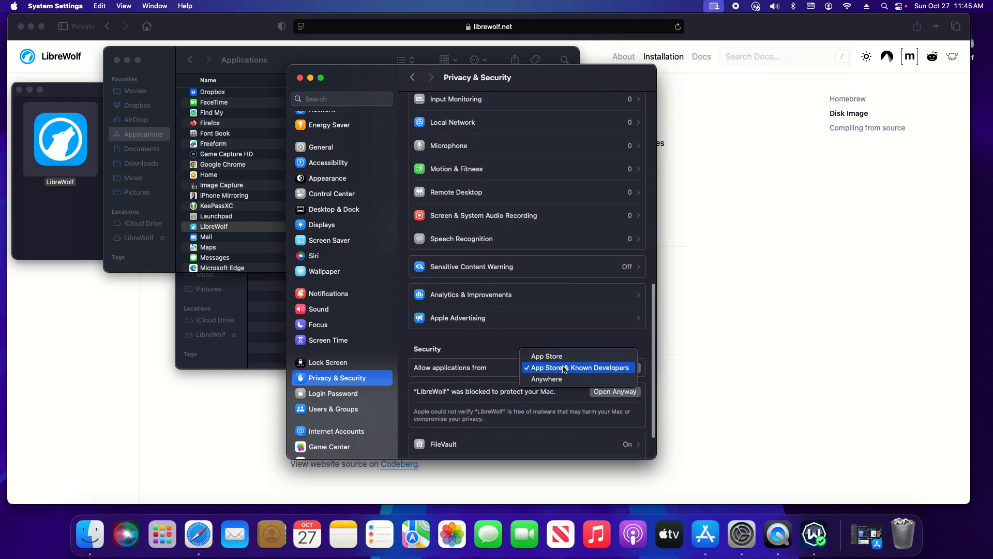
pyautogui.moveTo(546, 379)
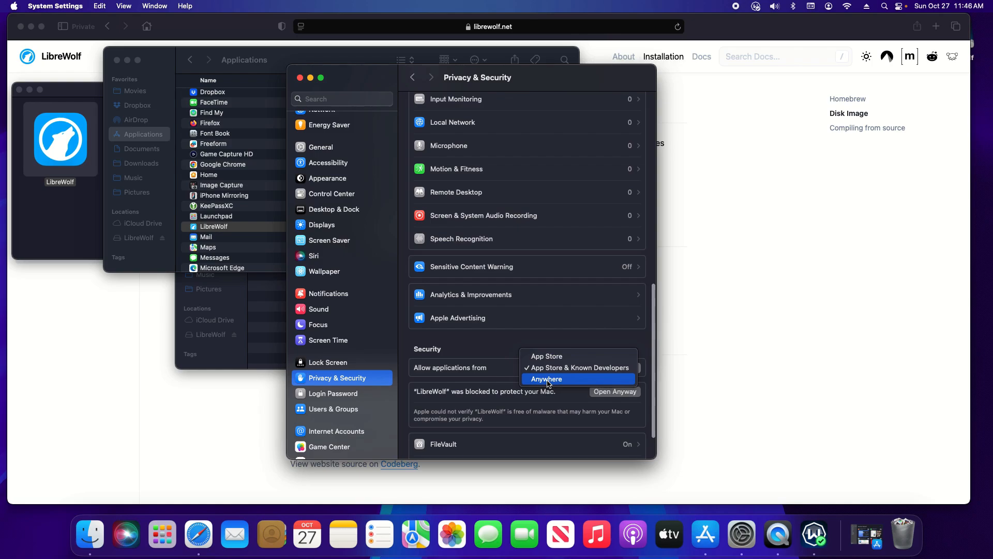
pyautogui.click(547, 379)
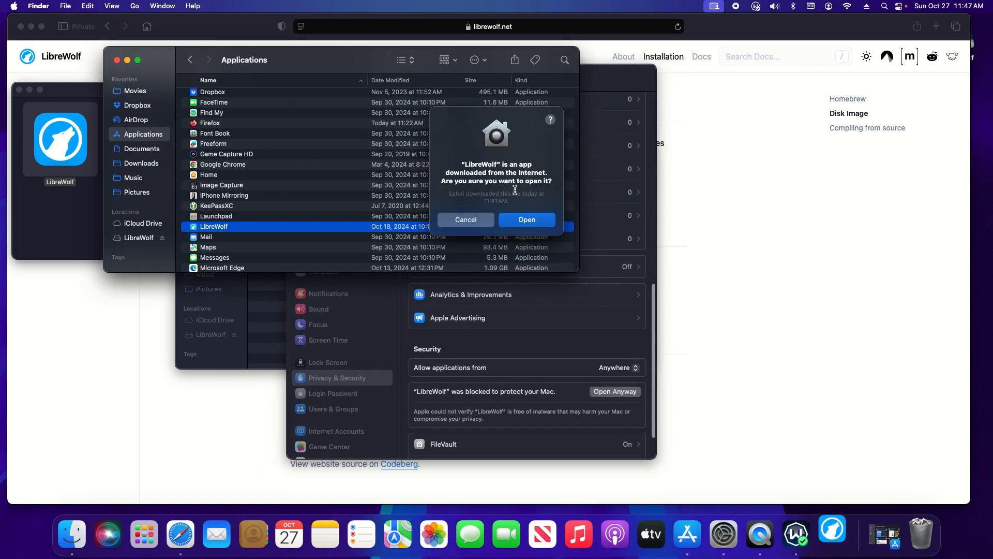
pyautogui.click(465, 220)
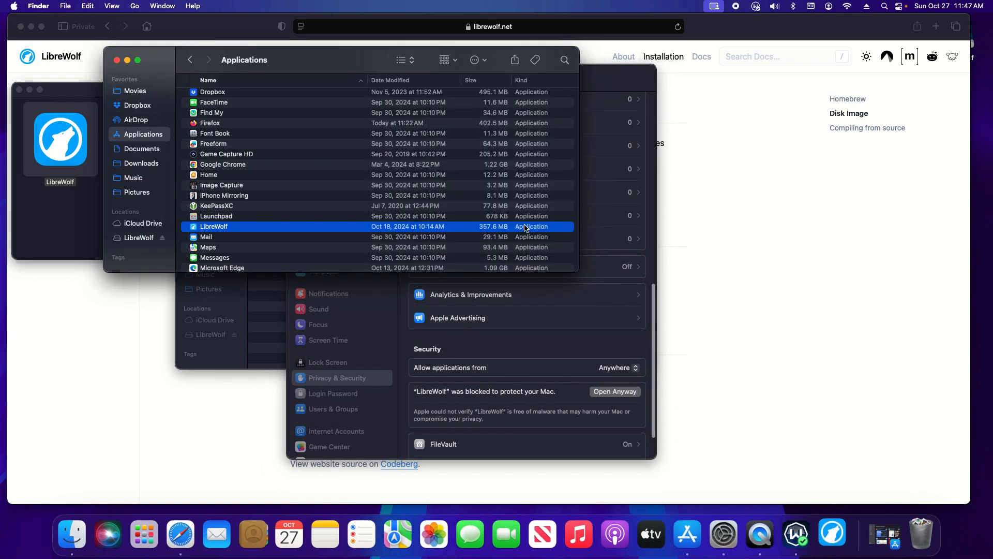